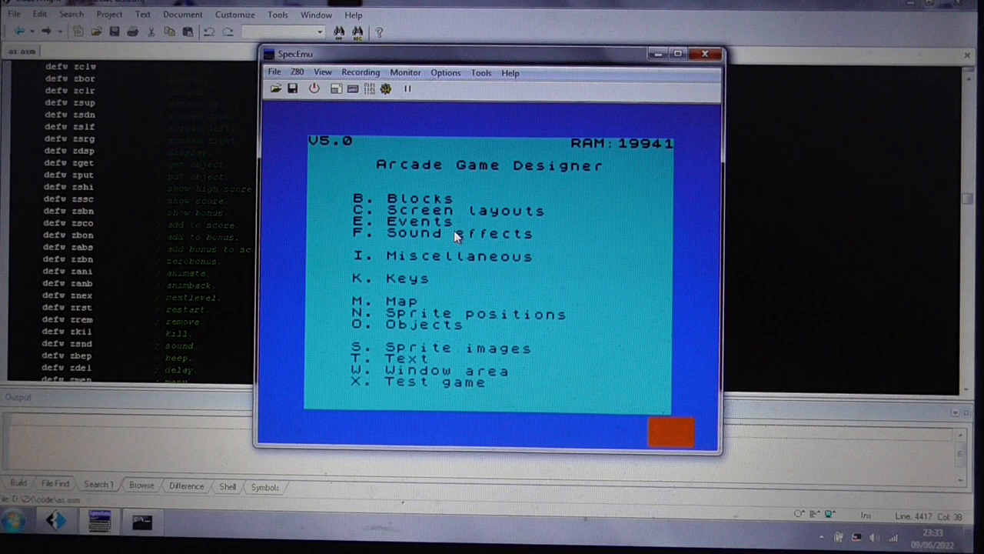
Step: Enter the Events editor from the AGD main menu with E
key("e")
type("let")
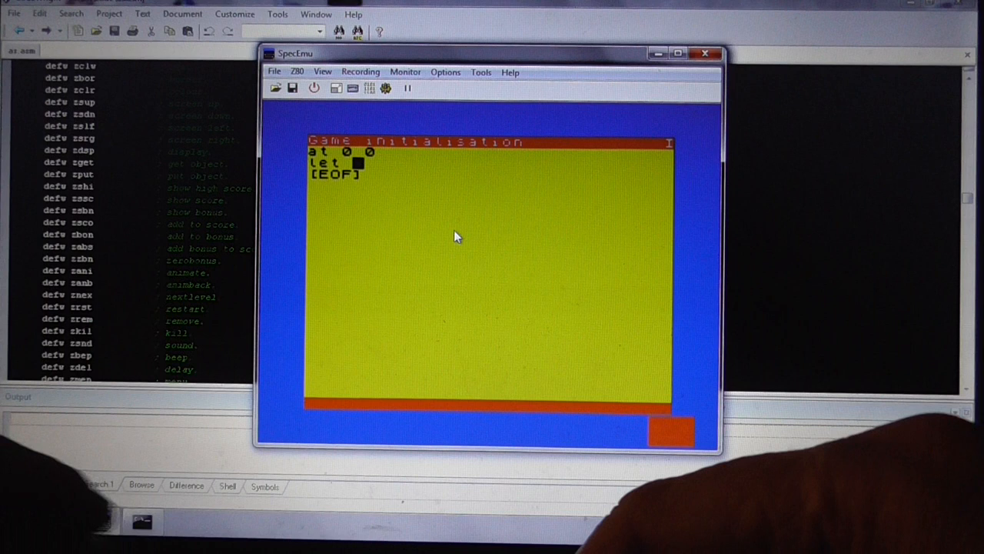
Step: Finish the line as 'let ab = scradd' and start a new line
type("ab = scradd")
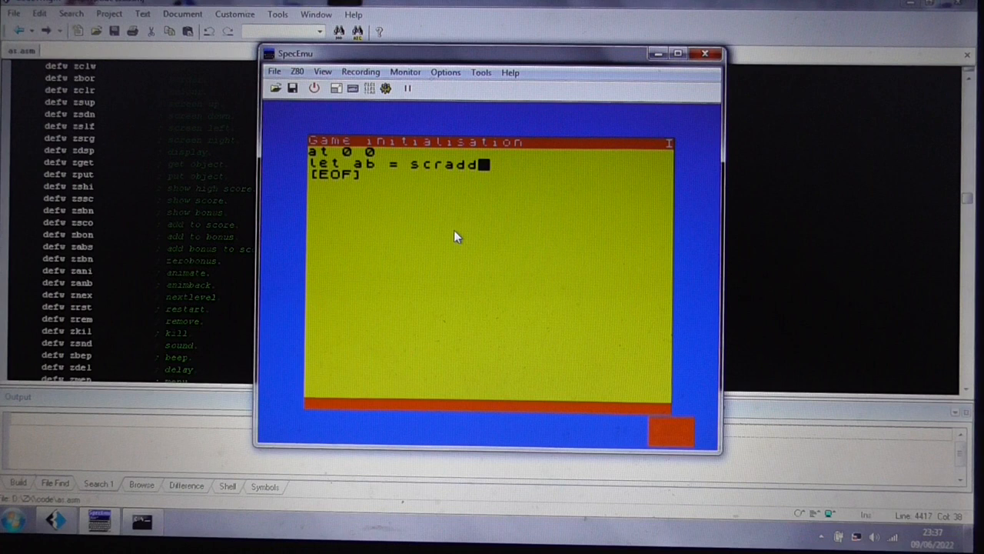
key("enter")
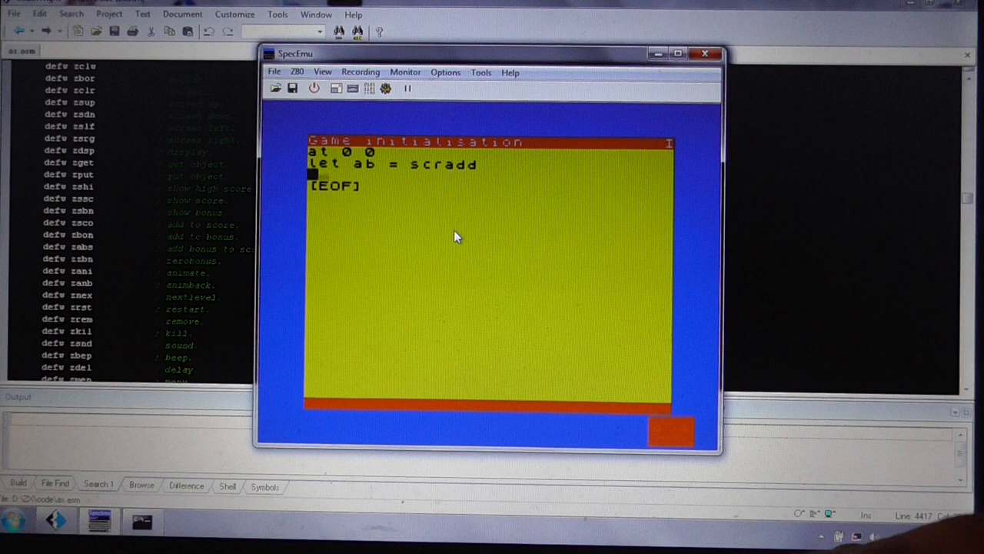
Step: Add a 'repeat 4' loop containing 'poke ab 170' and 'poke ab 85'
type("repeat 4")
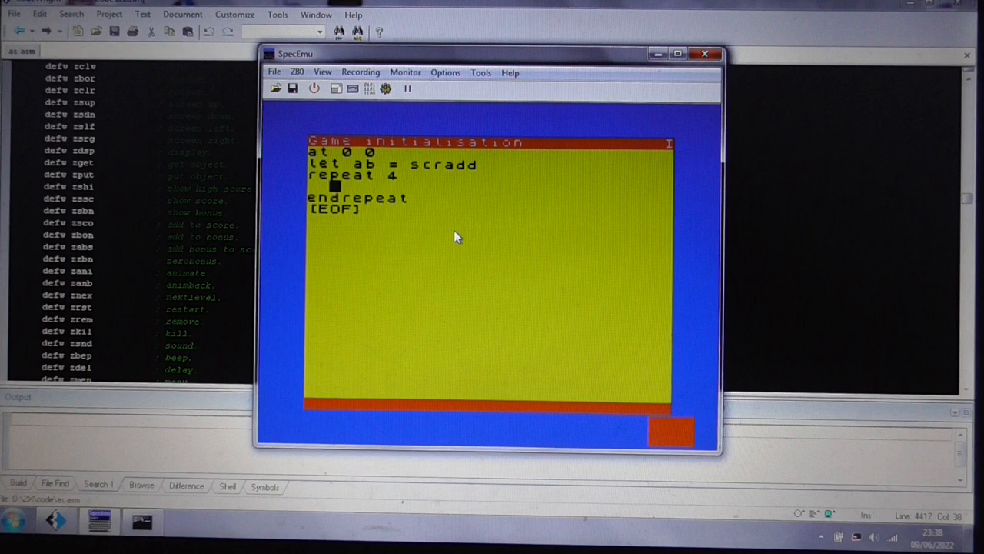
type("poke ab")
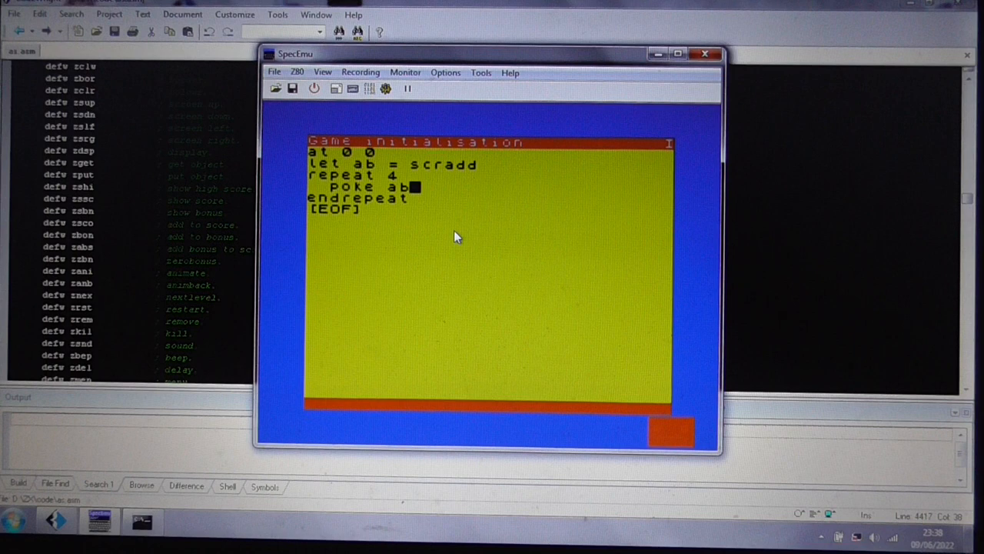
type("170")
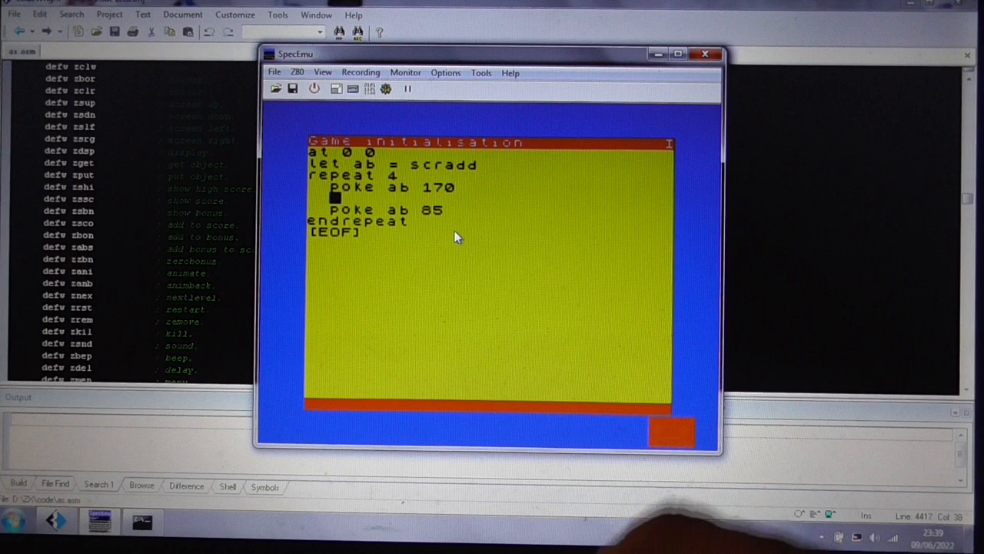
Step: Add 'let b = b + 1' after each poke and 'waitkey' after endrepeat
type("let b = b + 1")
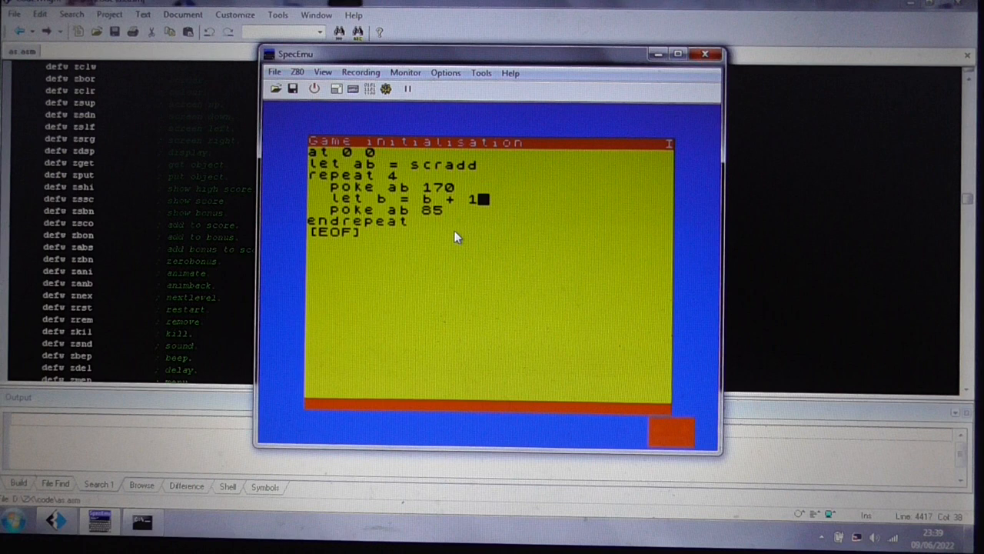
type("let b = b + 1")
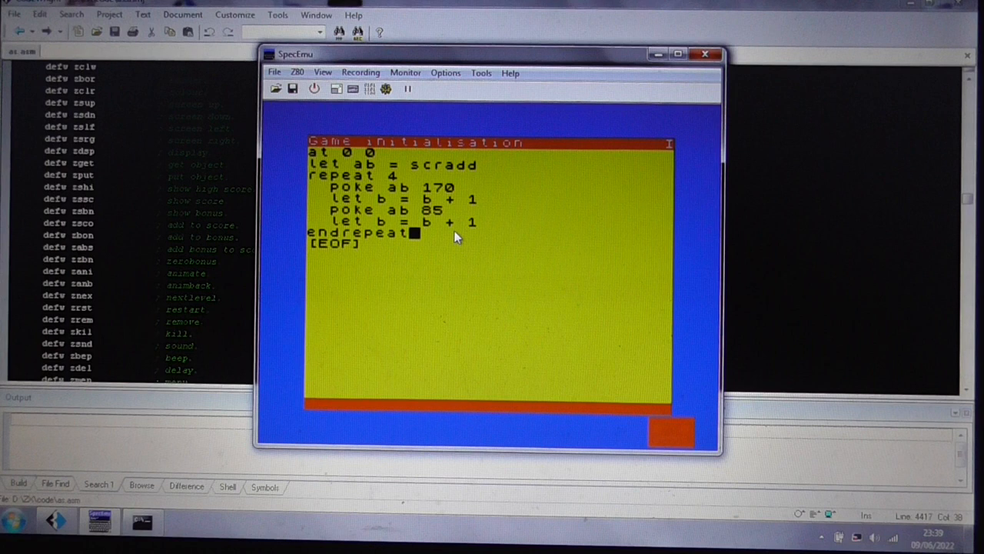
type("waitkey")
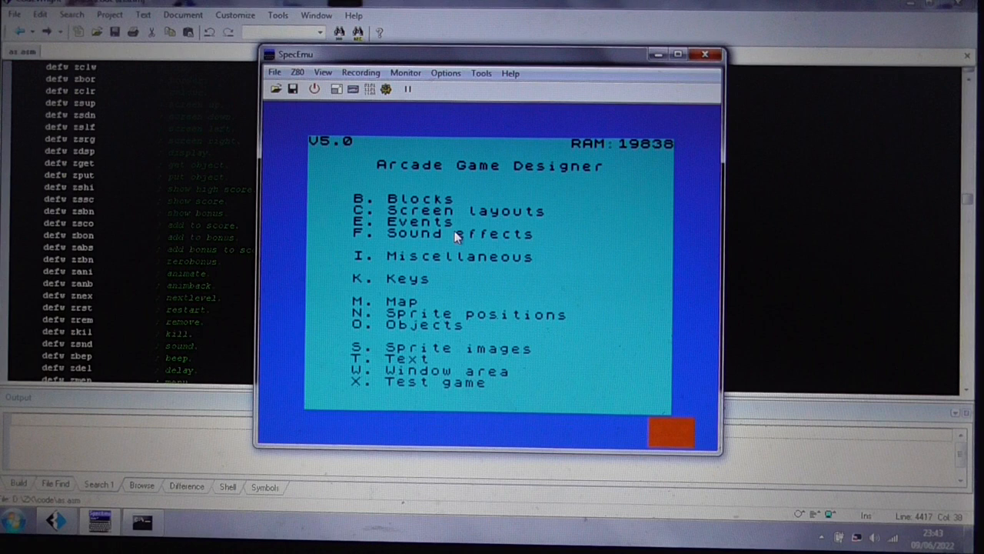
mouse_move(711, 162)
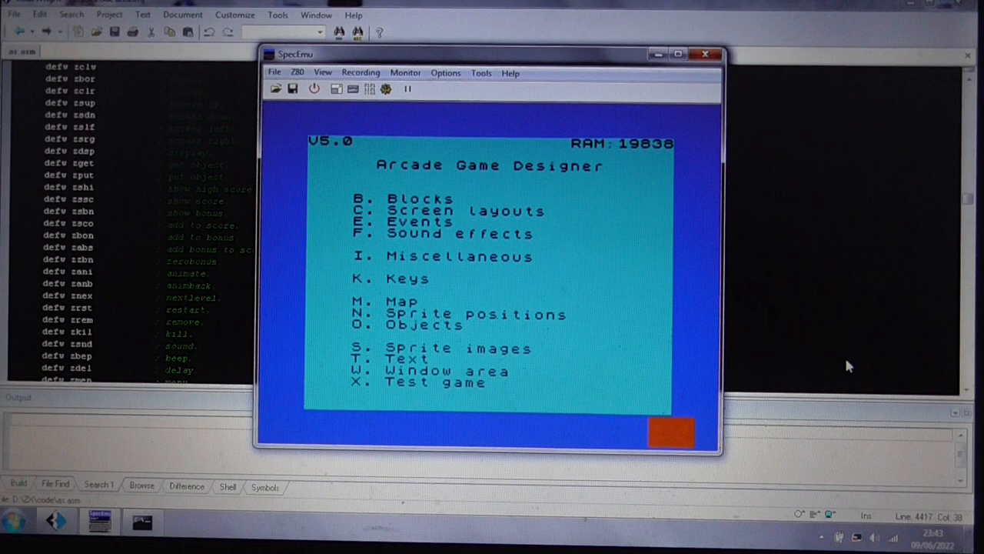
mouse_move(704, 366)
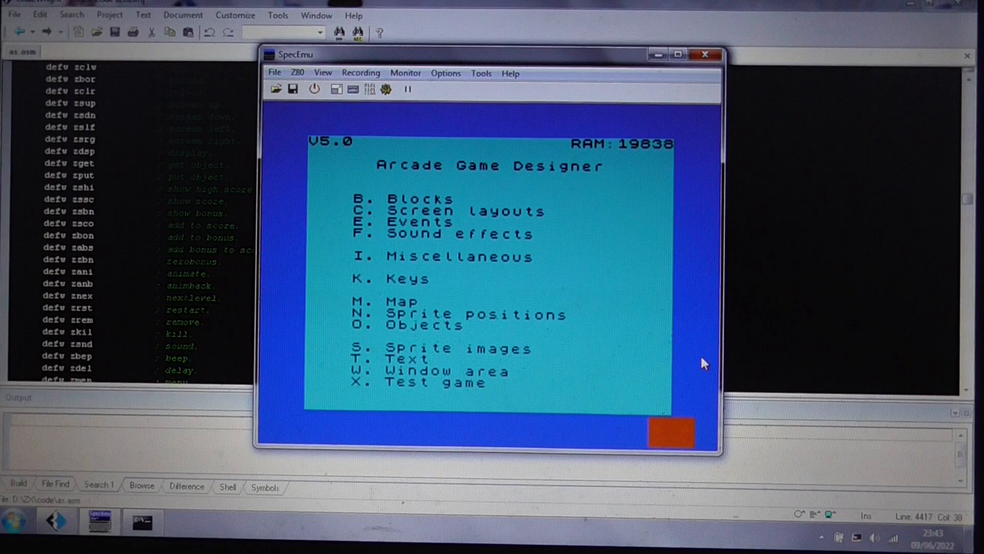